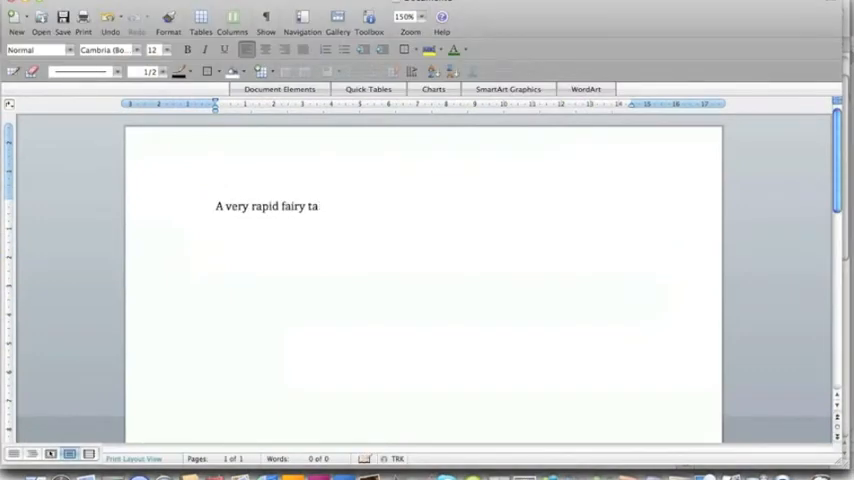
Finish the byline "…fairy tale by Danesh Daryanani" and begin the story with "Once".
text(le by Danesh Daryanani)
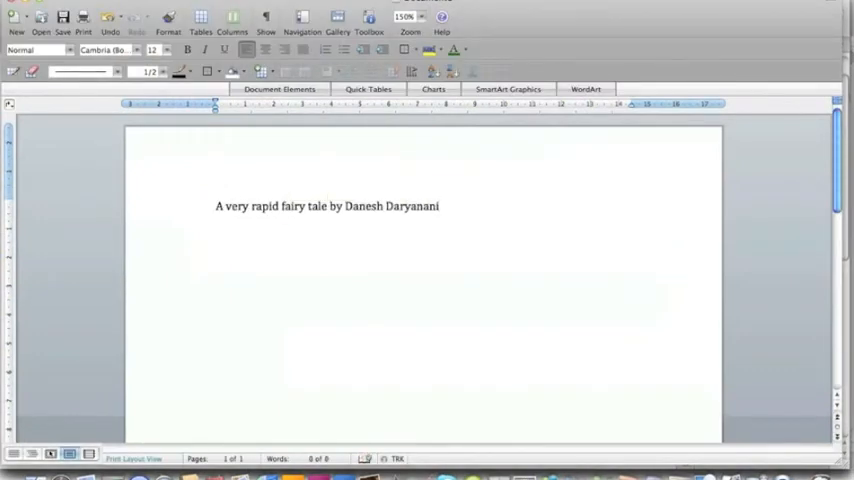
text(Onceu)
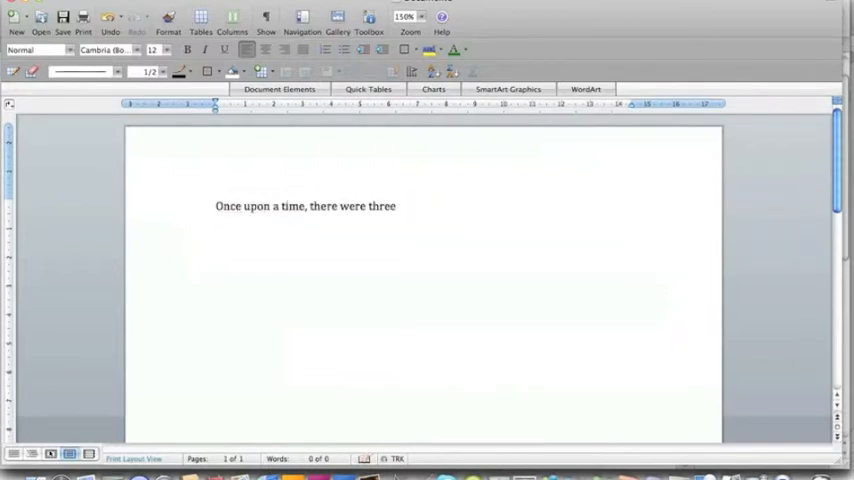
Write that the three boys lived in the same neighbourhood — one Chinese, one Indian, one German — and enjoyed each other's company.
text(boys who lived next to each other in t)
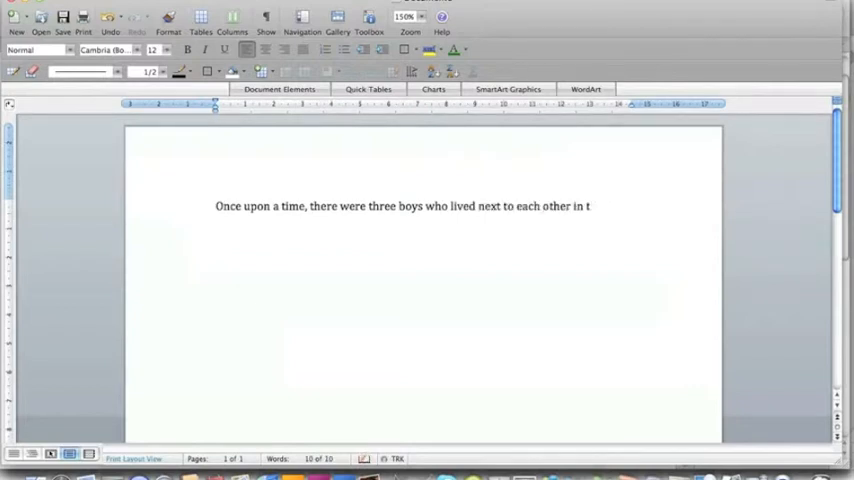
text(he same neighbou)
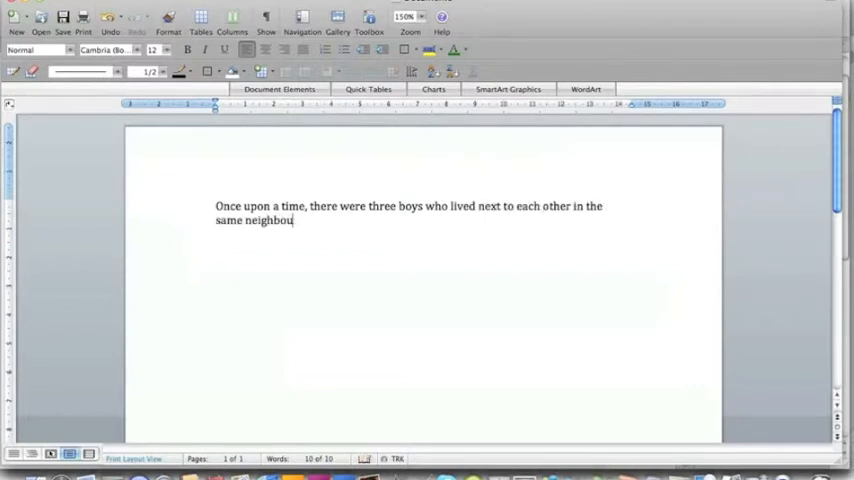
text(rhood. One was)
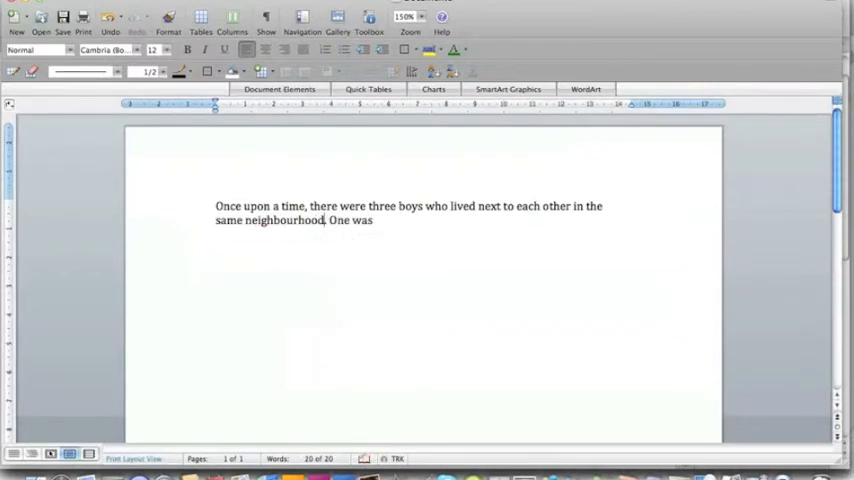
text(Chinese, t)
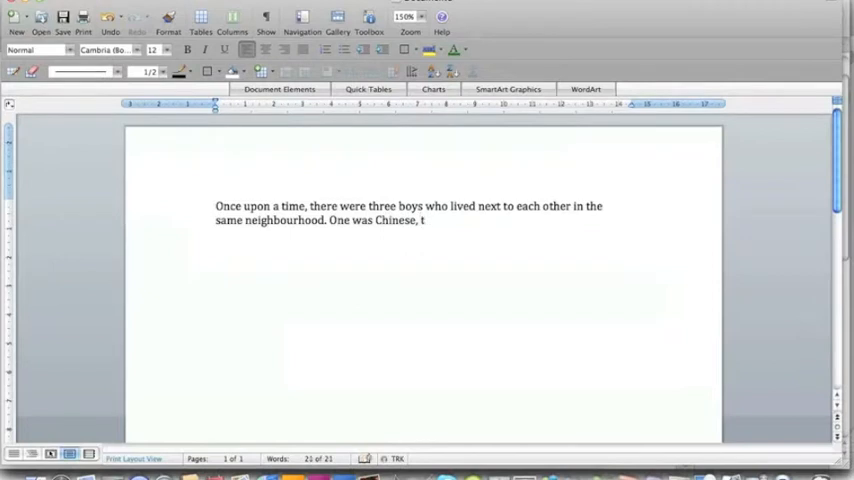
text(one India)
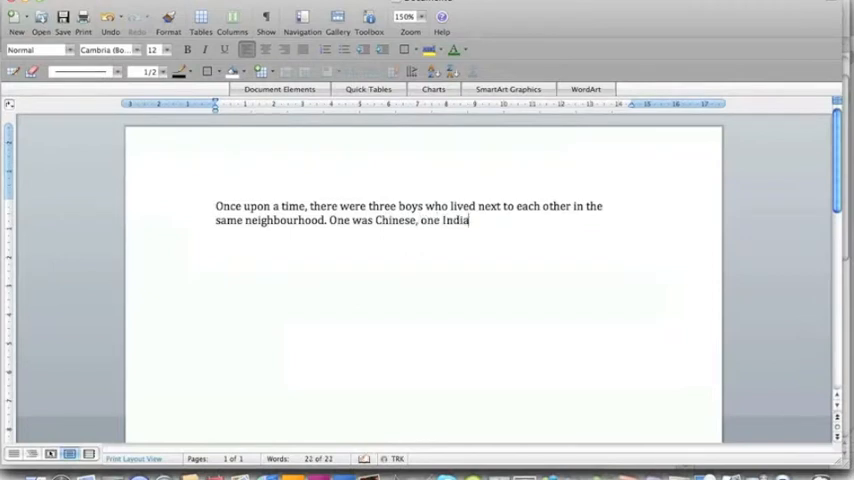
text(n and the last was German. T)
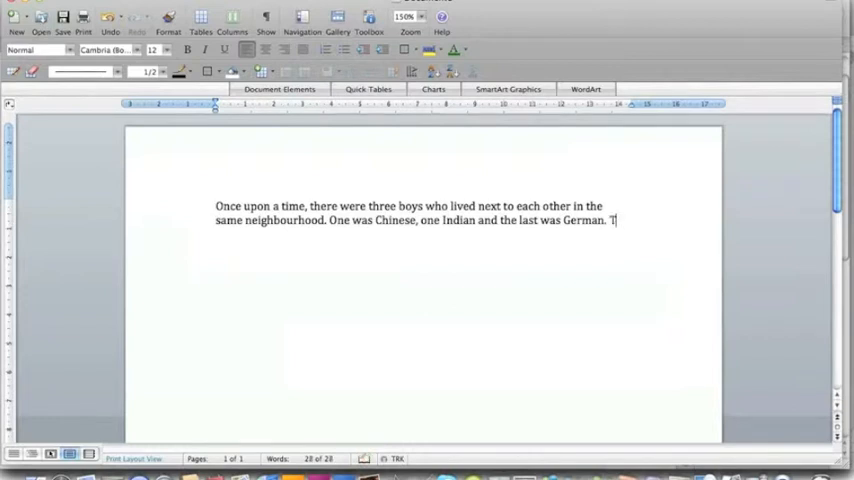
text(hey enjoyed each other's)
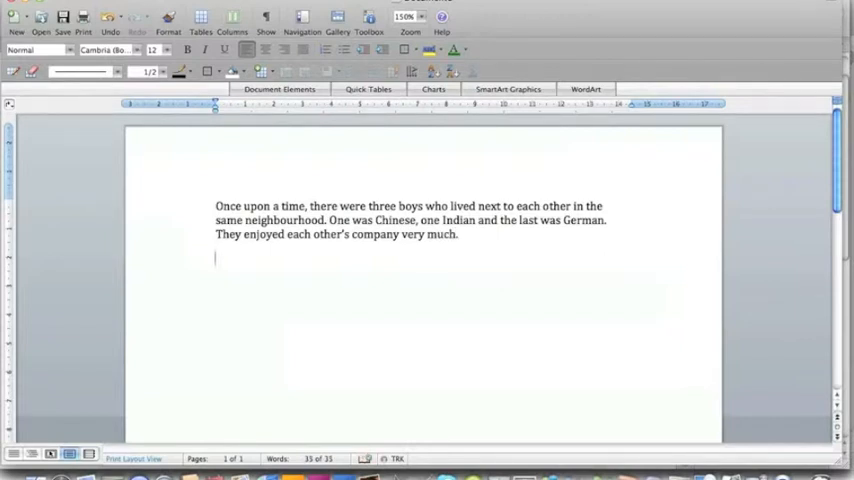
Add "Years passed and they grew up." then that once married they noticed "They were different.".
text(Years passed and)
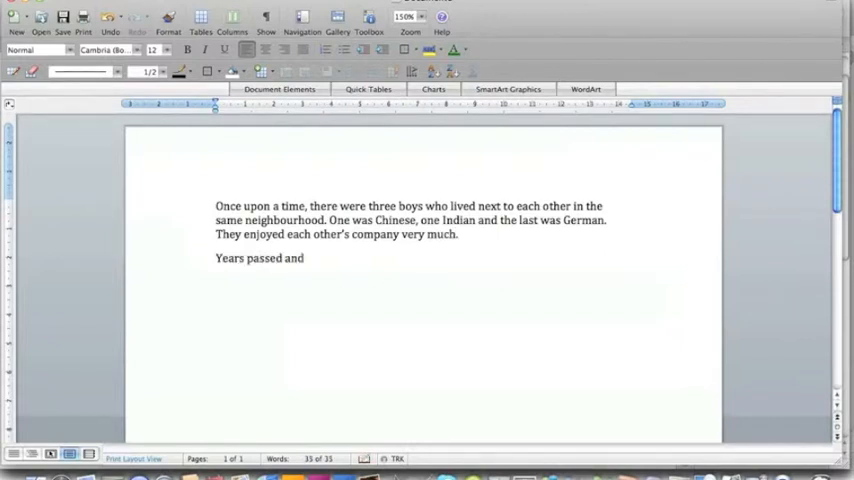
text(they grew up.)
text(When they go)
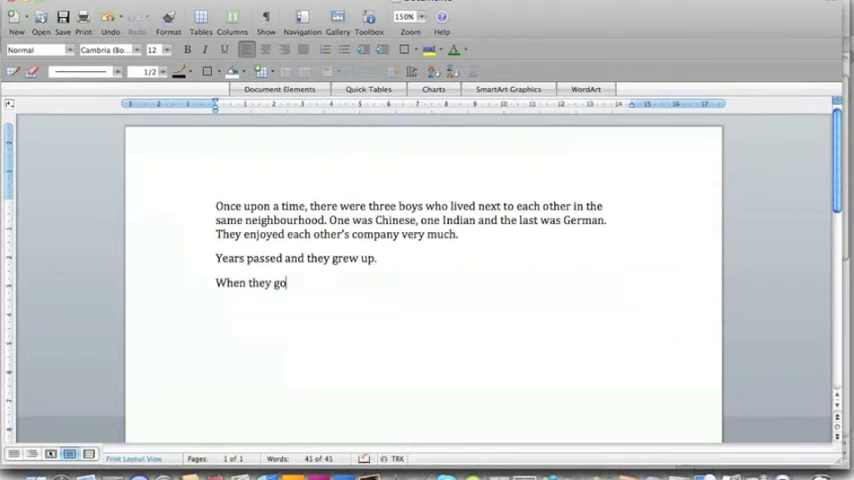
text(t married, they noticed that they were not the same.)
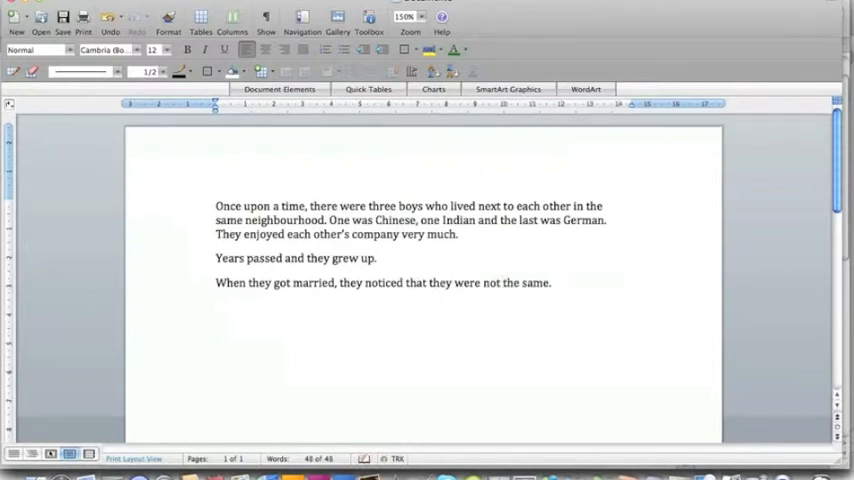
text(They were different.)
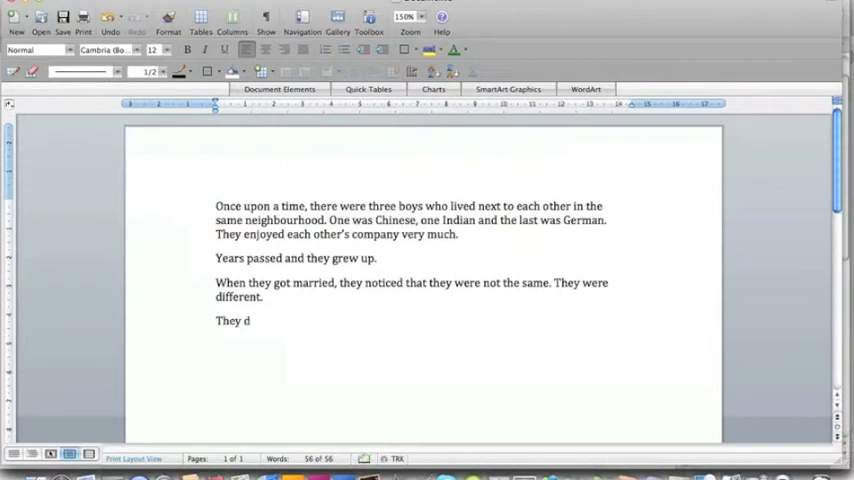
Write that they drifted but kept living in the same neighbourhood, with "The same houses that they grew up in." underlined.
text(rifted. But they d)
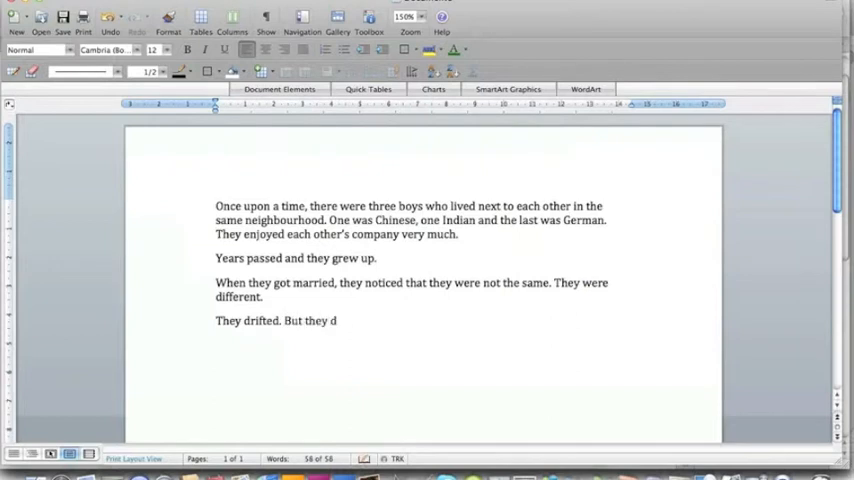
text(ontinued to live in the same neigh)
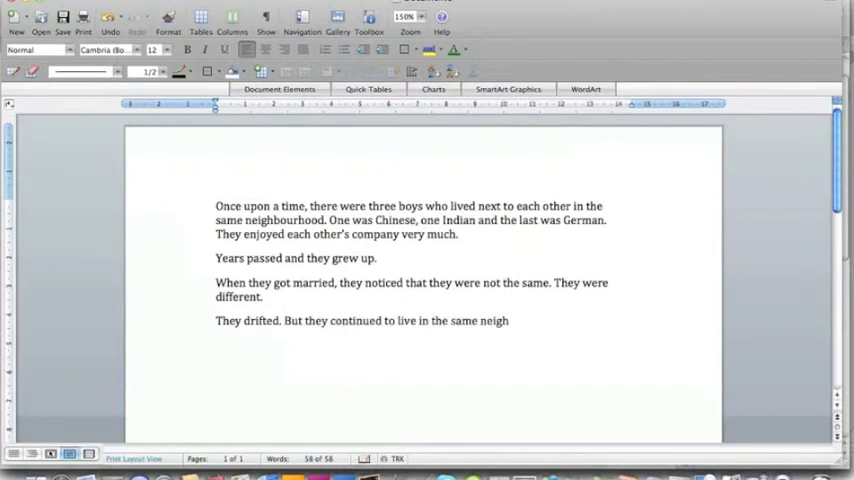
text(bourhood as)
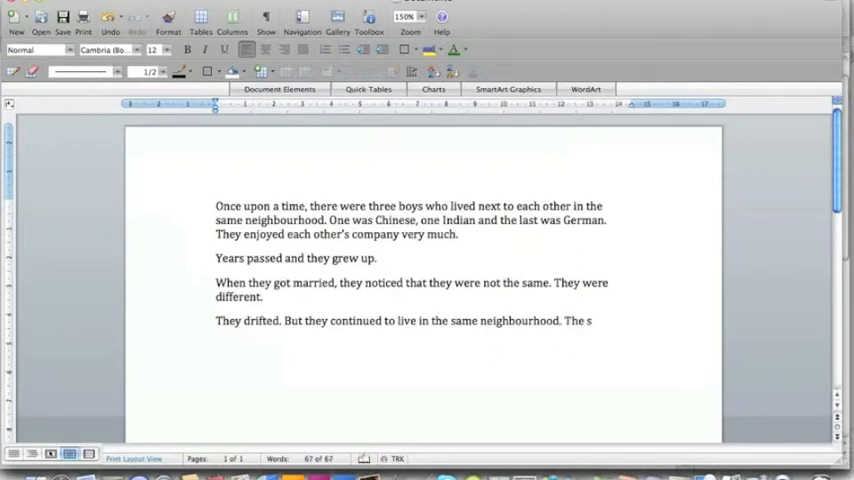
text(ame houses that)
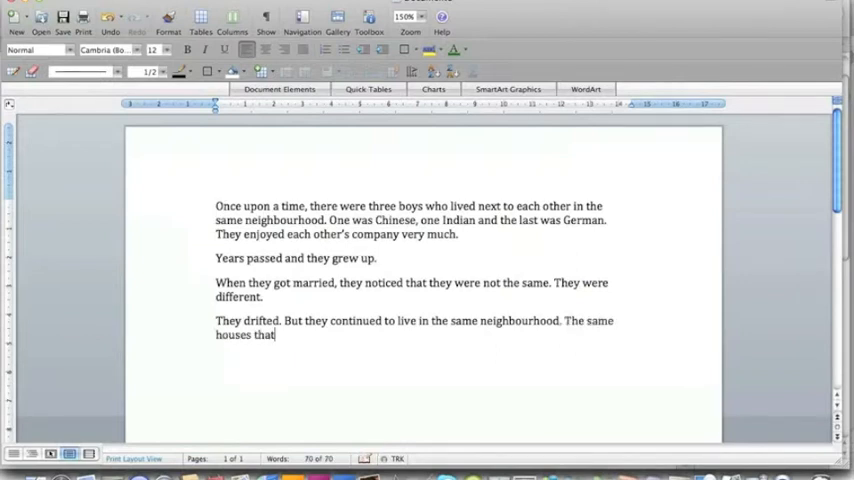
text(they grew up in)
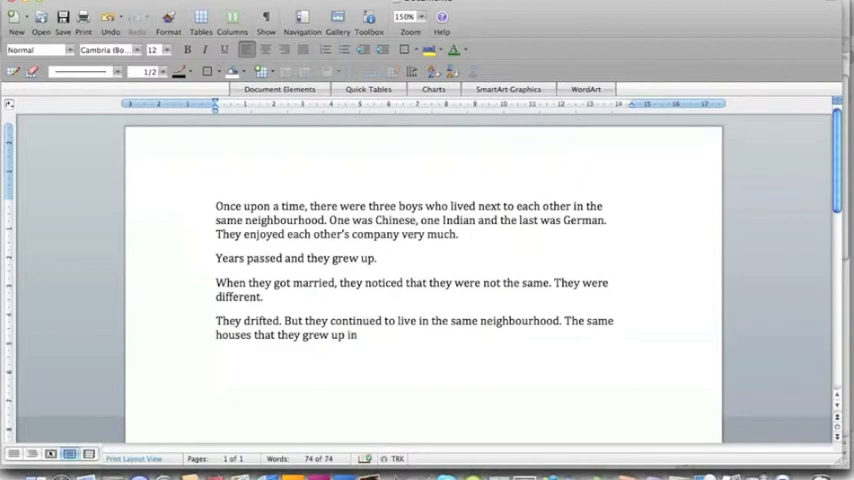
Add that coincidentally they all had kids at the same time, "All boys.".
text(Coincidentally, they all had)
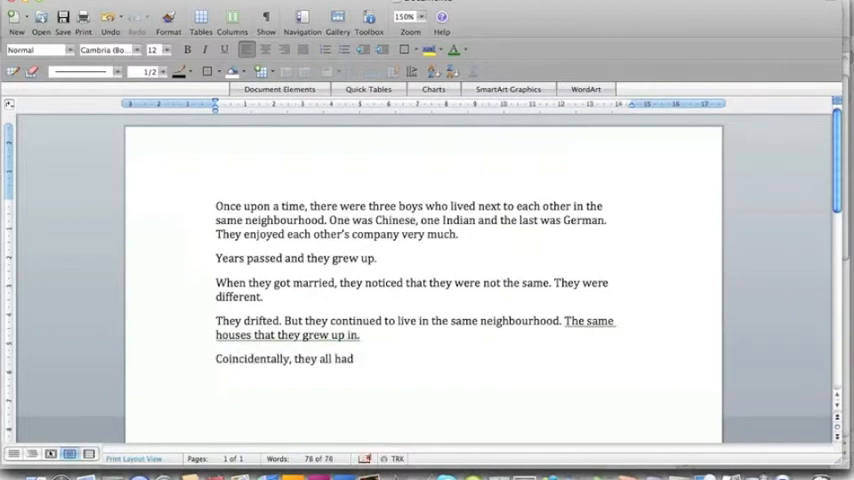
text(kids at the same time. A)
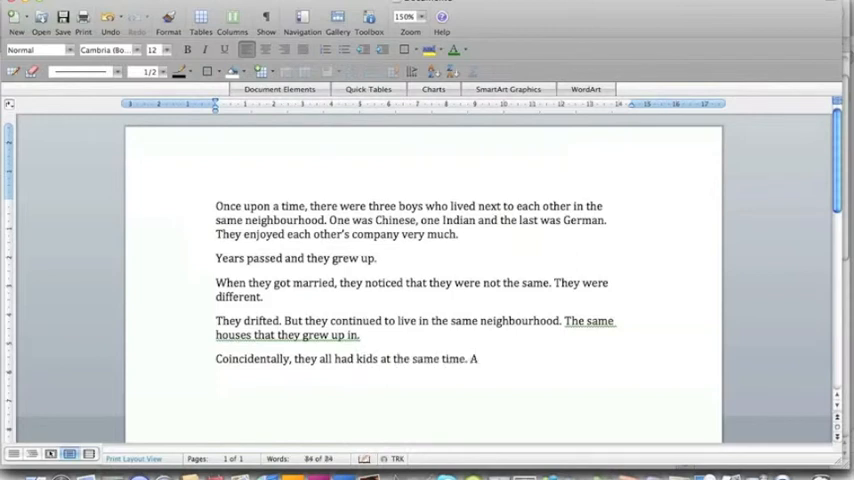
text(All boys.)
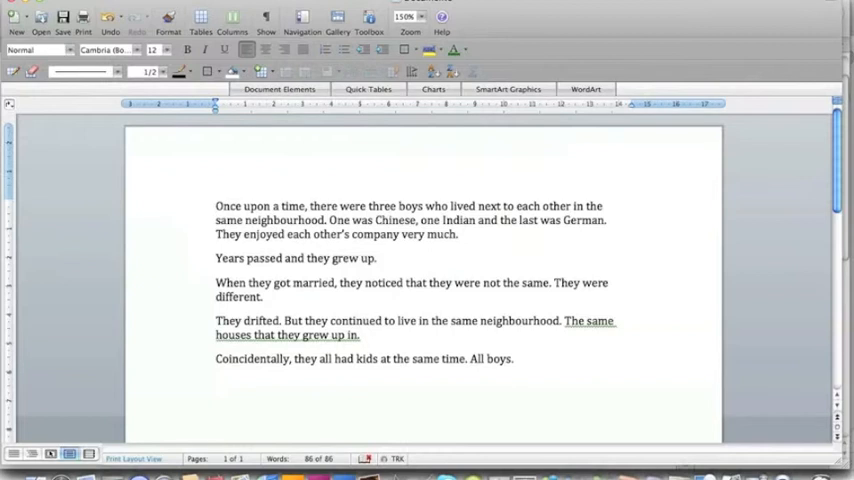
Continue after "All boys.": the boys started playing together, noticed they weren't so different, "And they all lived happil…".
click(516, 358)
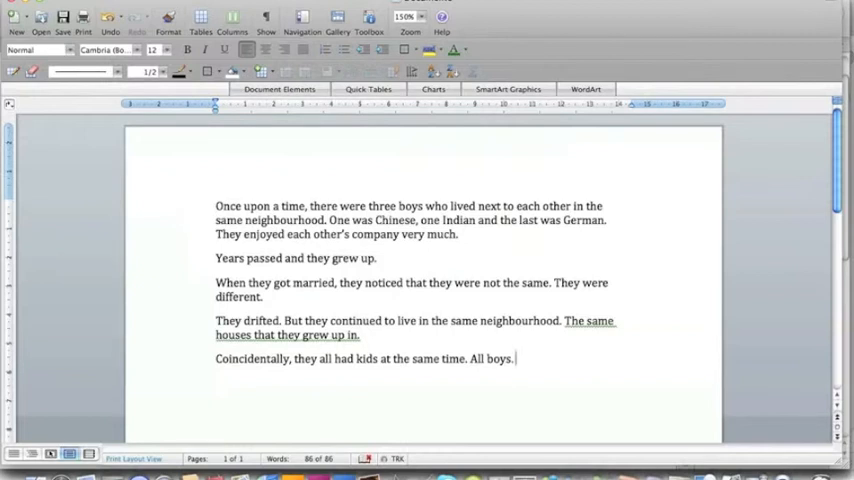
text(The boys started pl)
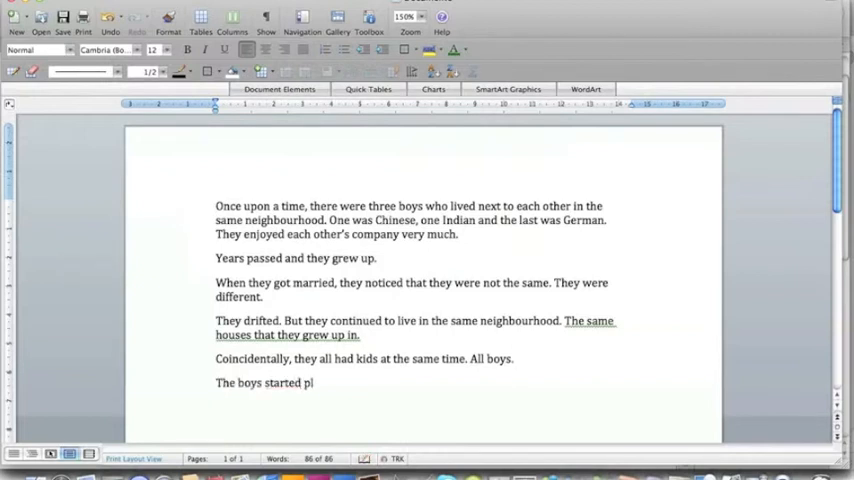
text(aying together.)
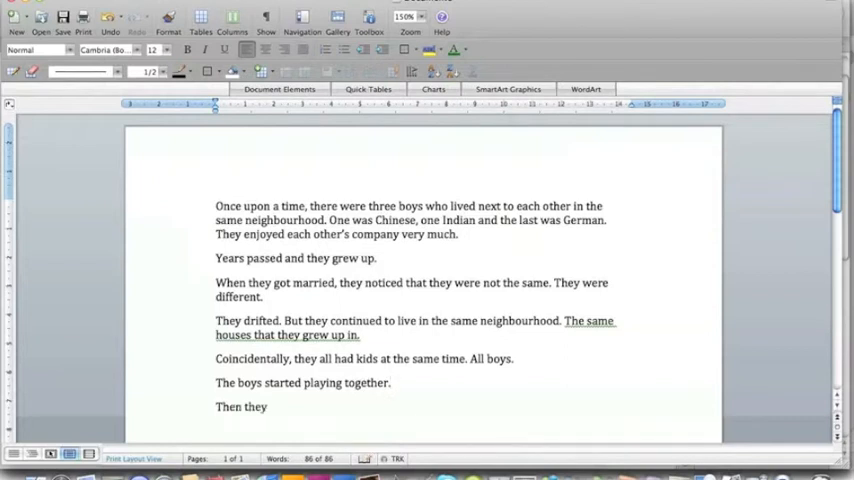
text(noticed that they were not so different after all.)
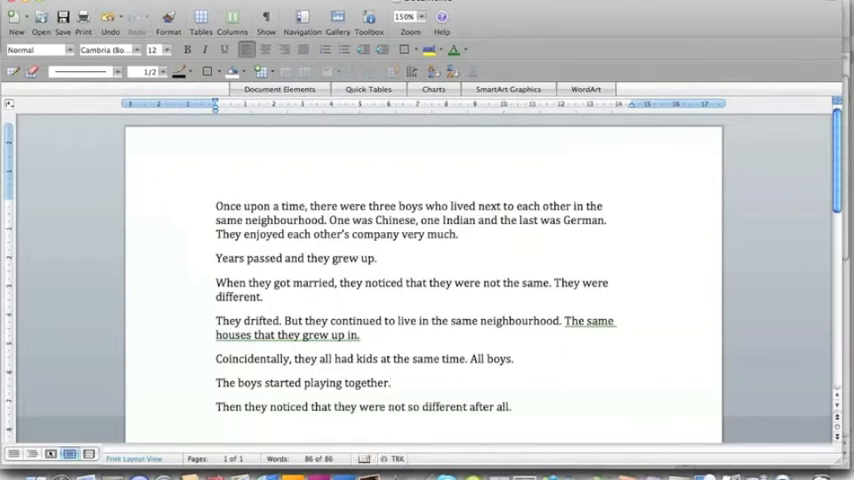
text(And they all lived happil)
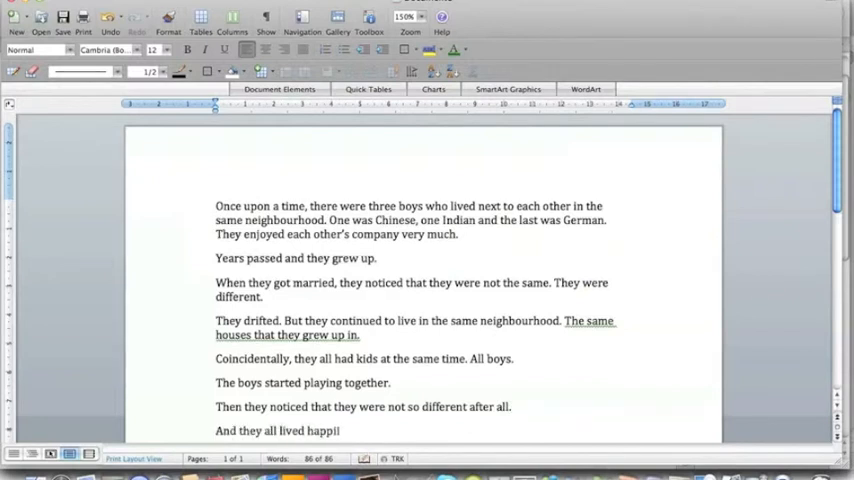